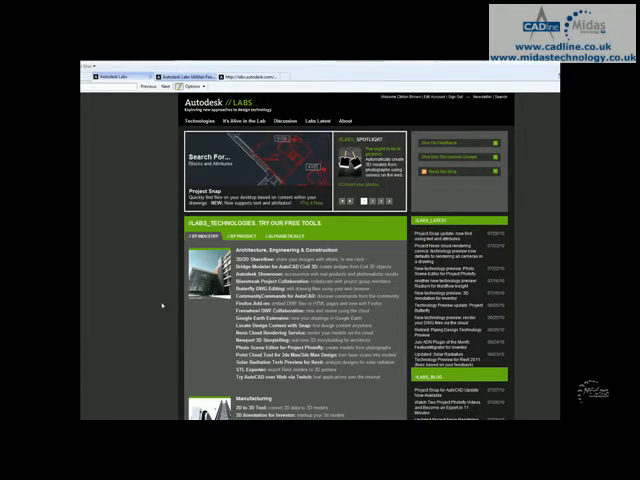
Step: Scroll down the Autodesk Labs home page toward the Feature Recognition entry in the tools list
{"action": "scroll", "scroll_direction": "down", "scroll_amount": 3}
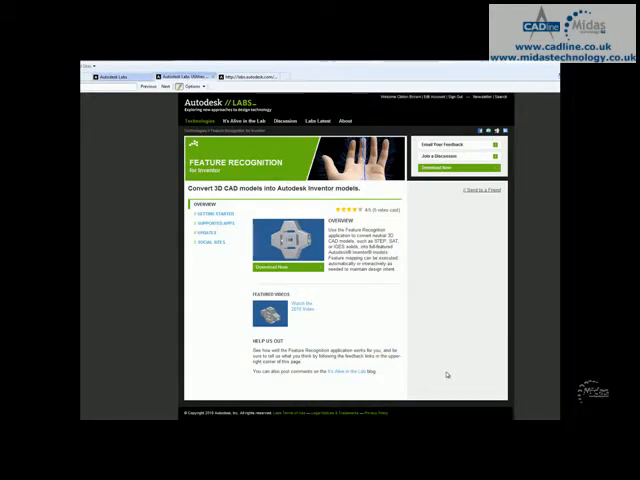
{"action": "mouse_move", "coordinate": [420, 298]}
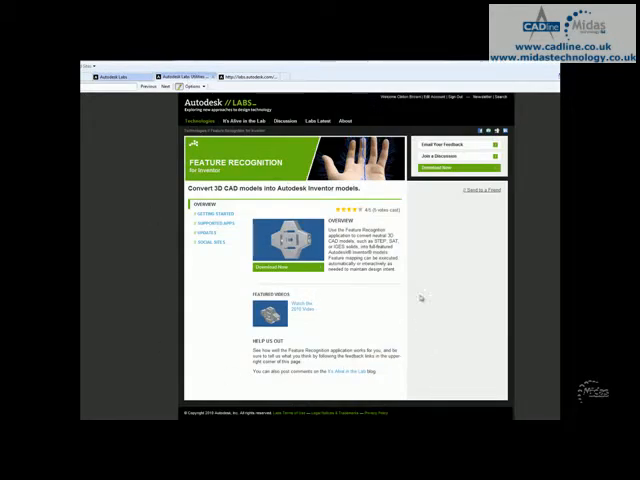
{"action": "mouse_move", "coordinate": [370, 320]}
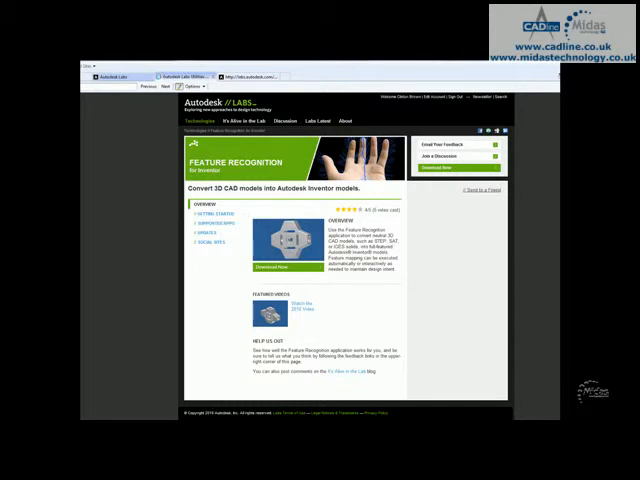
Step: Review Getting Started, Supported Applications and Updates, then start the Feature Recognition demo video
{"action": "left_click", "coordinate": [208, 220]}
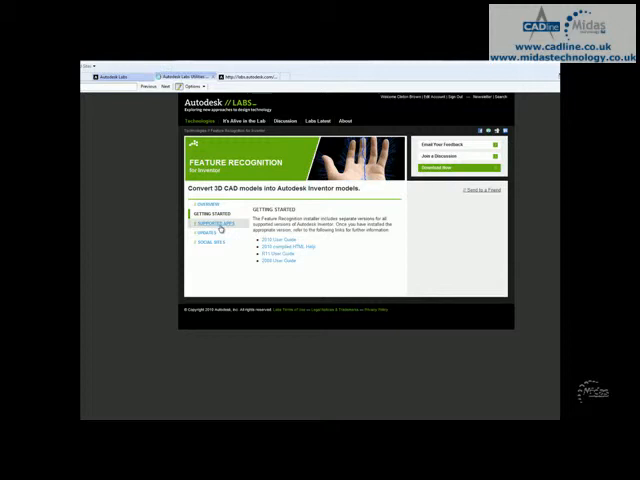
{"action": "left_click", "coordinate": [208, 224]}
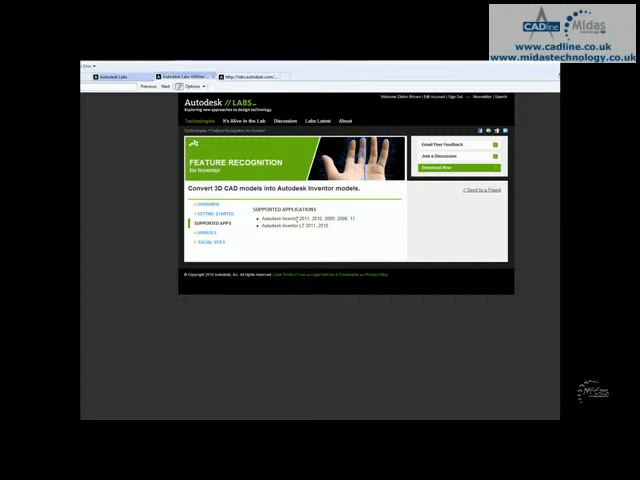
{"action": "mouse_move", "coordinate": [304, 240]}
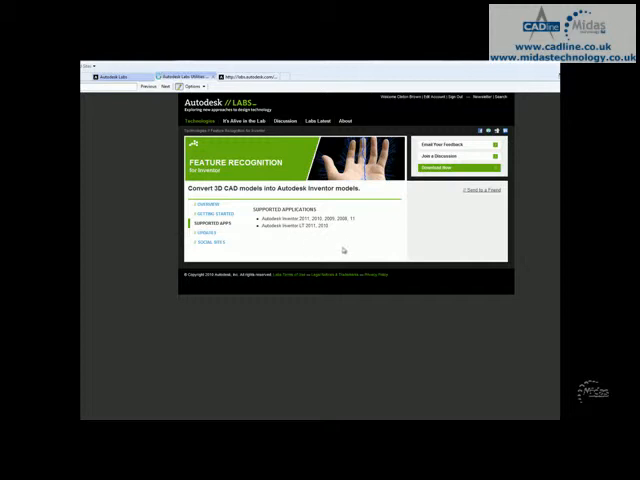
{"action": "left_click", "coordinate": [200, 232]}
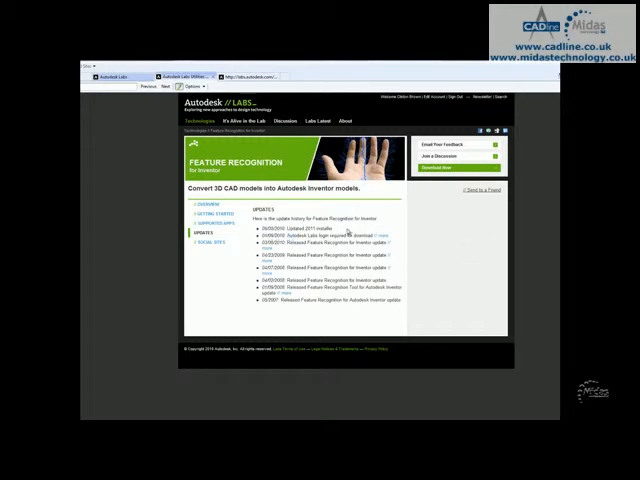
{"action": "left_click", "coordinate": [208, 206]}
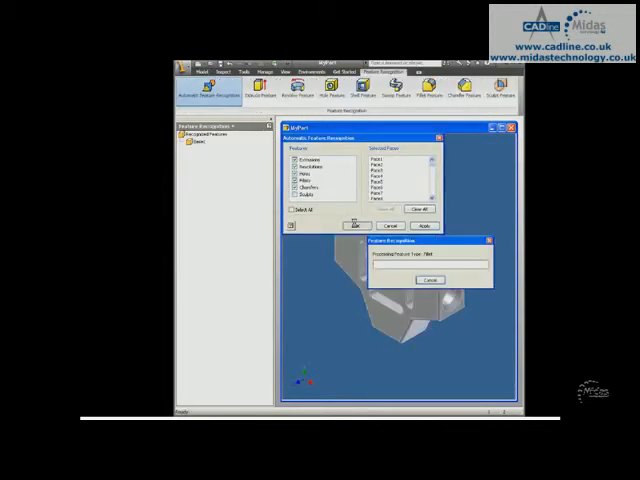
Step: Run Automatic Feature Recognition on the cross-shaped solid and confirm the completion prompt
{"action": "left_click", "coordinate": [356, 224]}
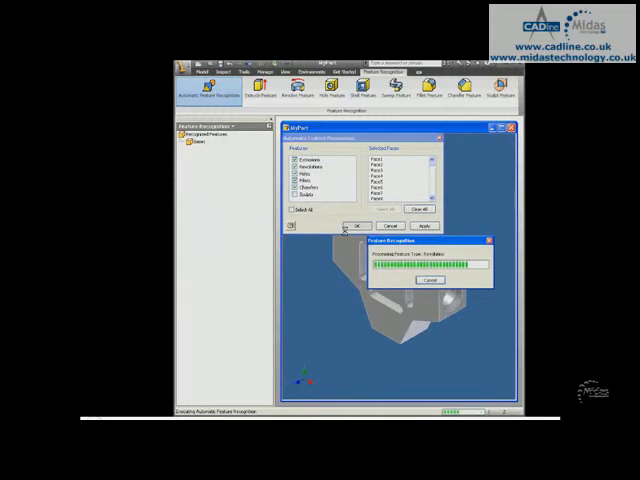
{"action": "left_click", "coordinate": [348, 224]}
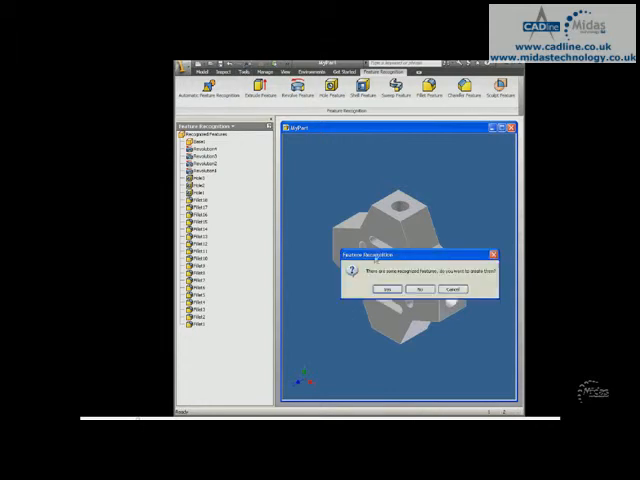
{"action": "left_click", "coordinate": [388, 288]}
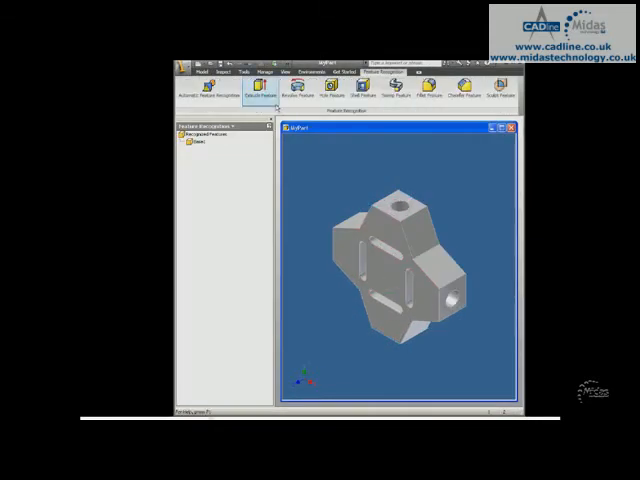
Step: Interactively recognize the selected hole and boss faces, leaving a plain cross-shaped block
{"action": "left_click", "coordinate": [320, 88]}
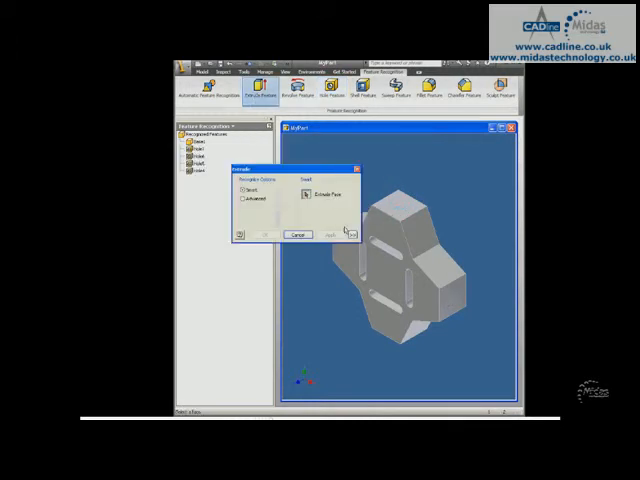
{"action": "left_click", "coordinate": [350, 234]}
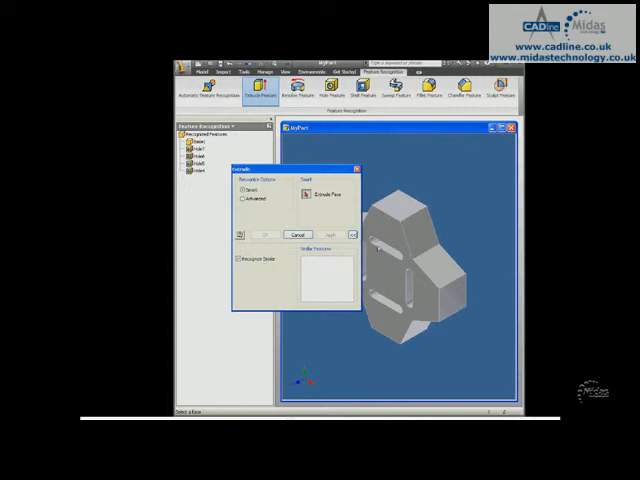
{"action": "left_click", "coordinate": [328, 234]}
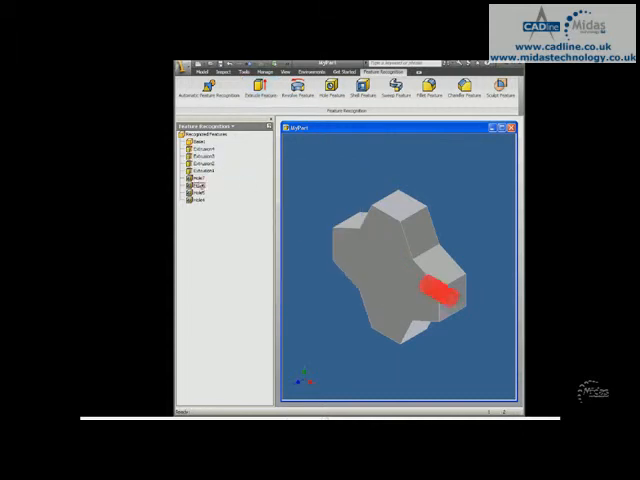
{"action": "right_click", "coordinate": [196, 196]}
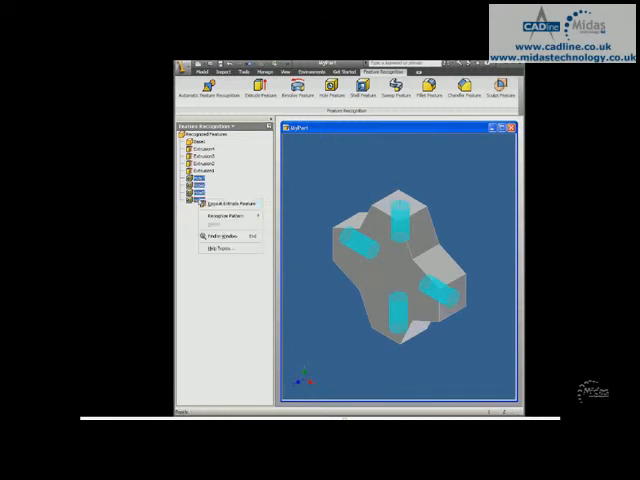
{"action": "left_click", "coordinate": [226, 216]}
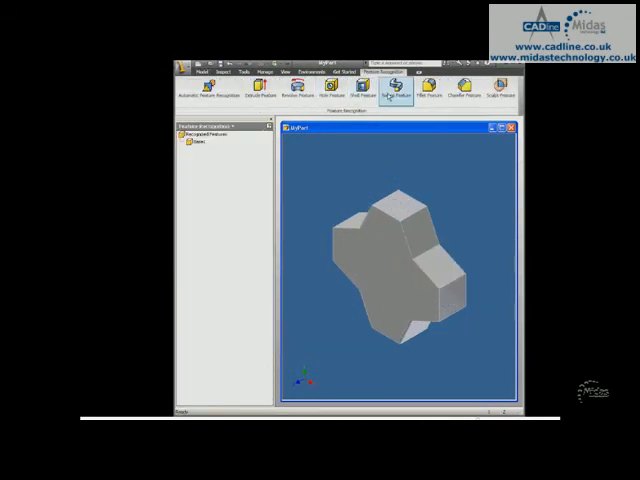
Step: Start the next recognition pass on the plain cross-shaped solid and let it process
{"action": "left_click", "coordinate": [392, 88]}
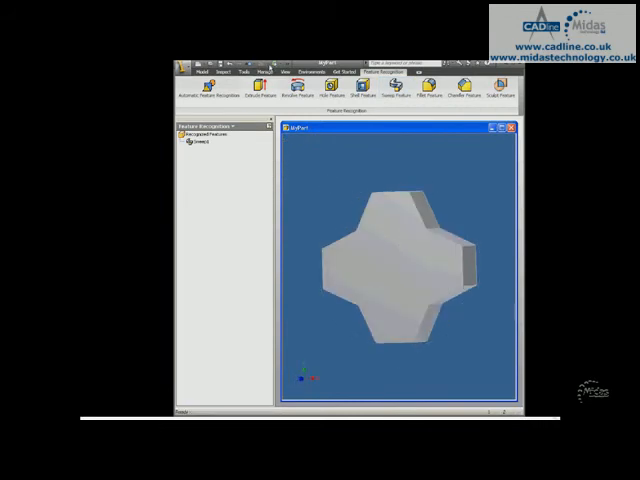
{"action": "left_click", "coordinate": [204, 90]}
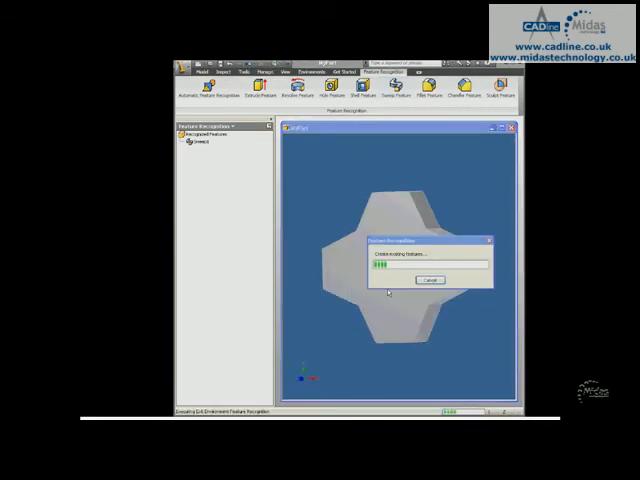